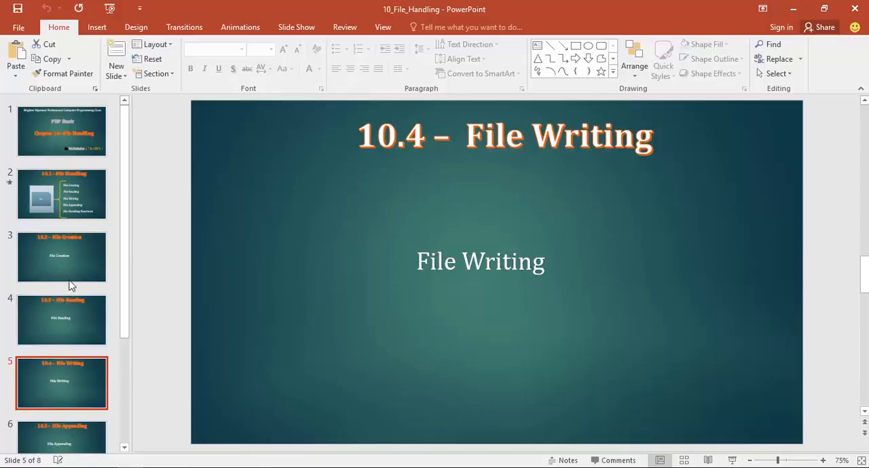
# Step: Delete the old write-mode code in index.php and type $file = "Mine.txt";
pyautogui.scroll(-3)
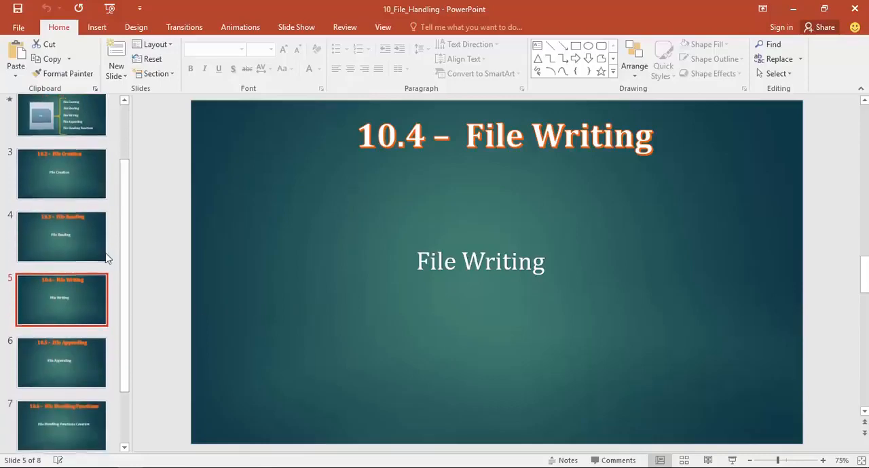
pyautogui.click(61, 363)
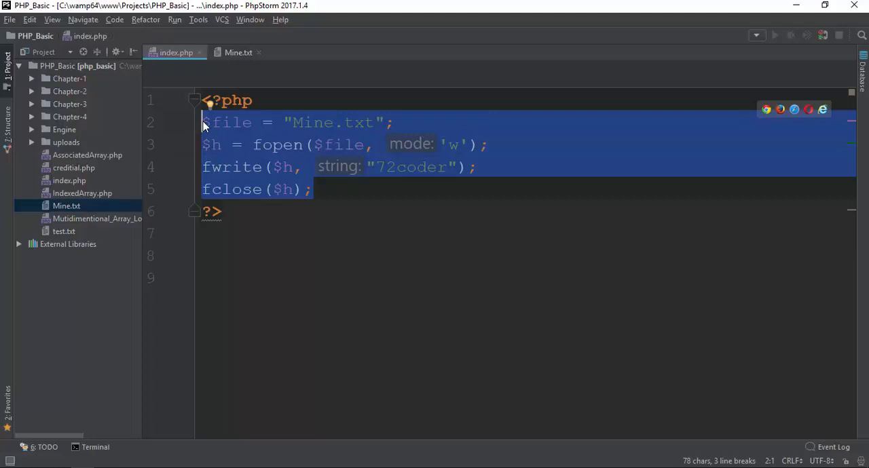
pyautogui.press('Delete')
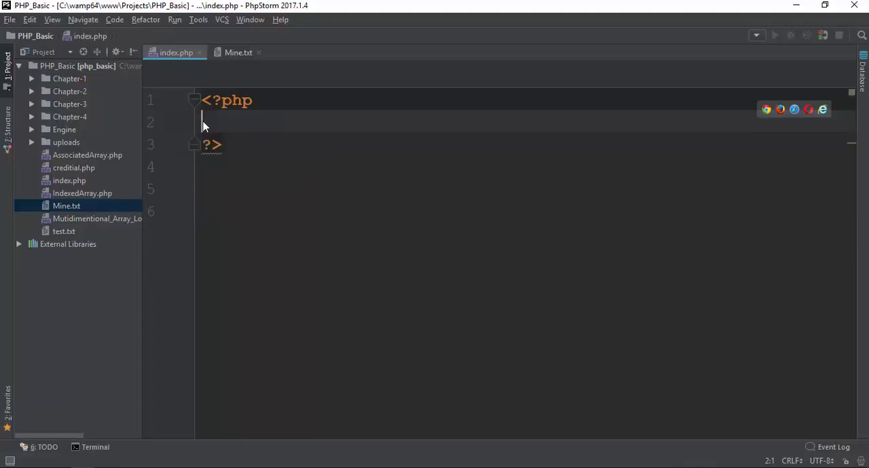
pyautogui.write('$file = "Mine.txt";')
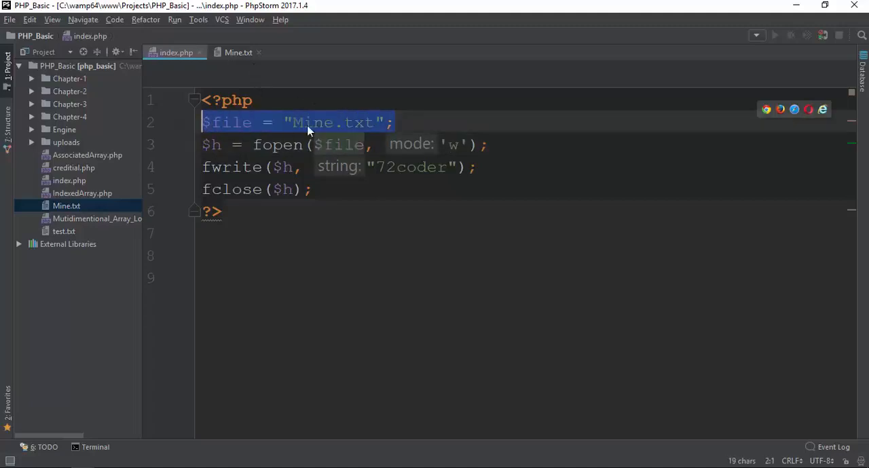
pyautogui.moveTo(188, 121)
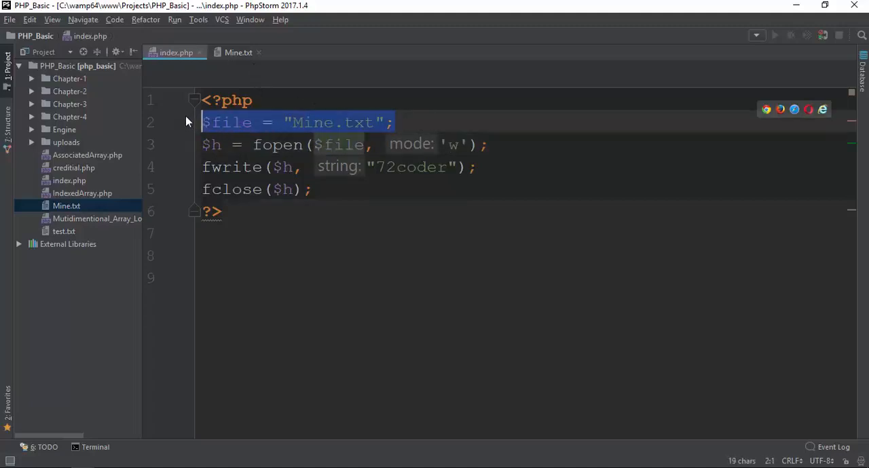
# Step: Check Mine.txt and remove the stray characters and space after 72coder
pyautogui.click(238, 52)
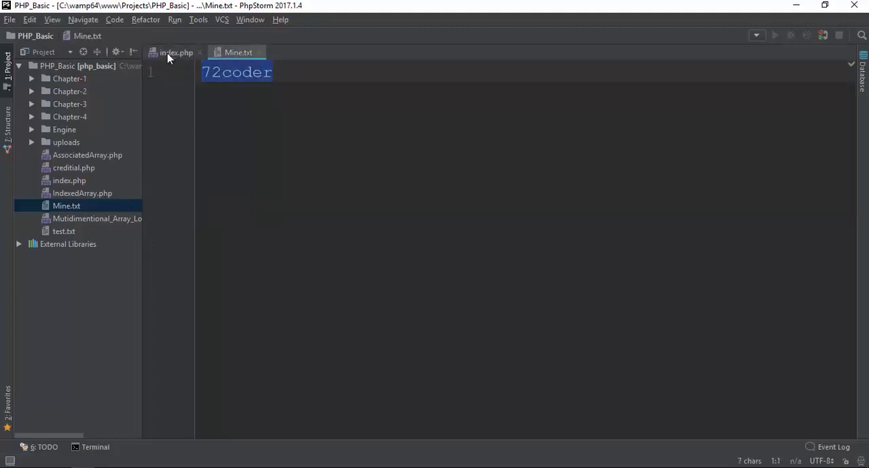
pyautogui.click(176, 53)
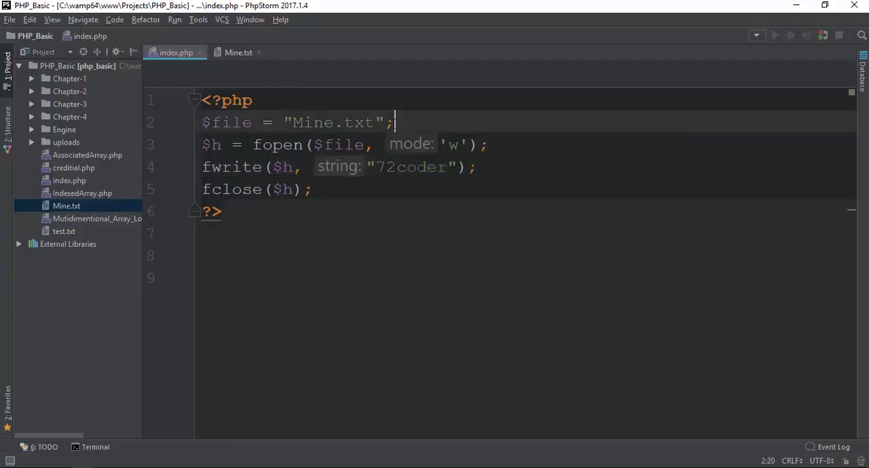
pyautogui.click(238, 52)
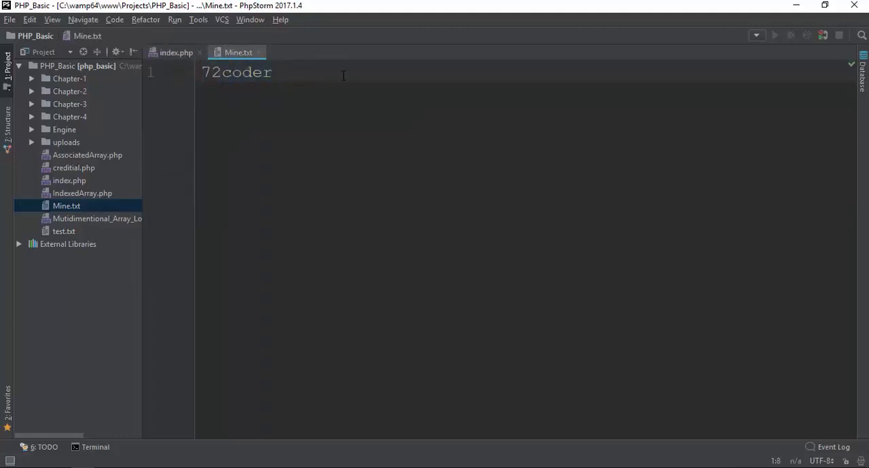
pyautogui.write('jkjhj')
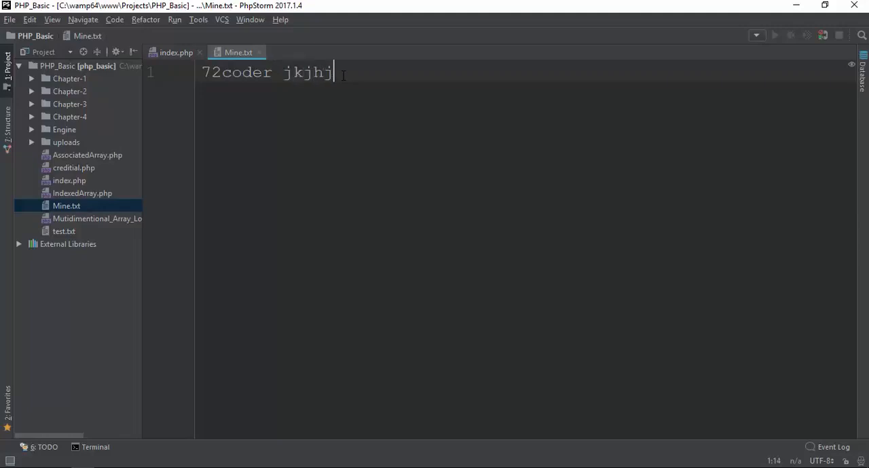
pyautogui.press('BackSpace')
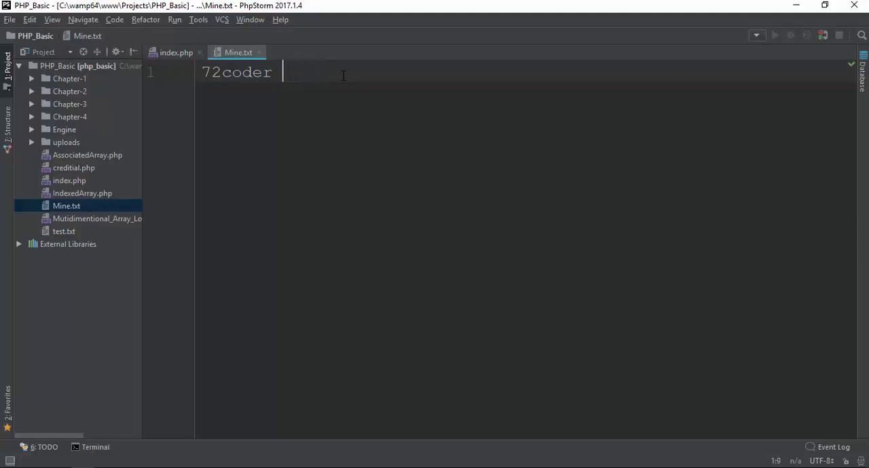
pyautogui.press('Backspace')
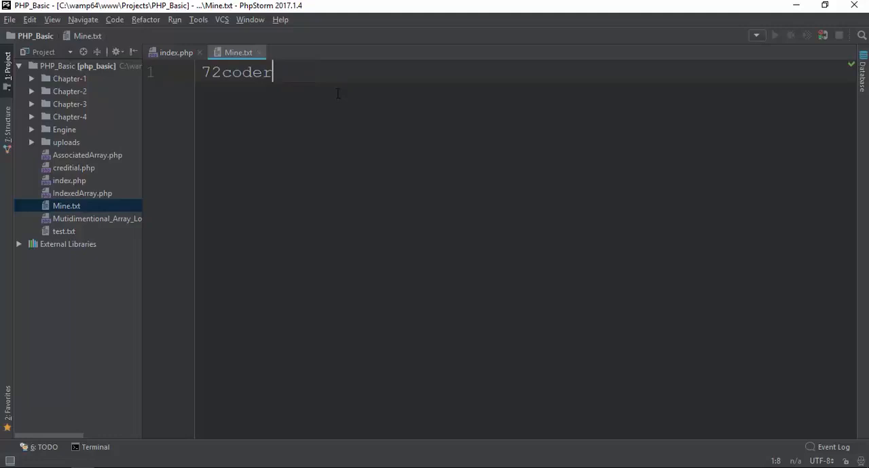
pyautogui.click(175, 53)
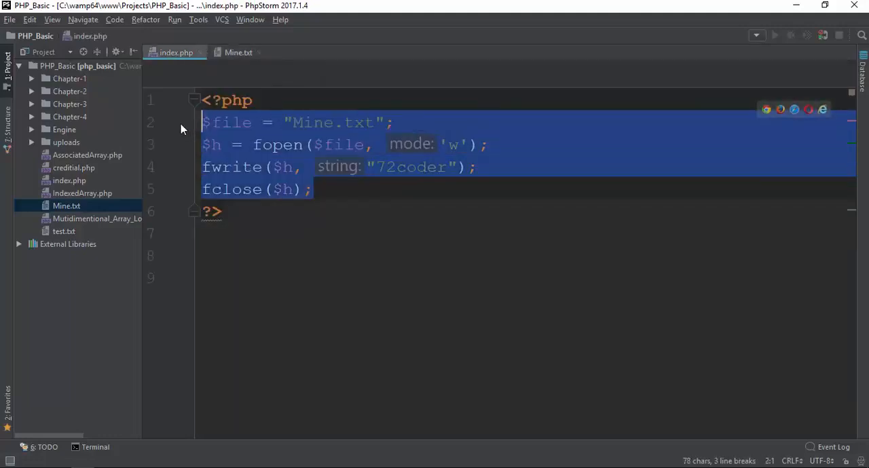
# Step: Replace the old file-writing code with $file = "Mine.txt" and fopen($file, 'a');
pyautogui.press('Delete')
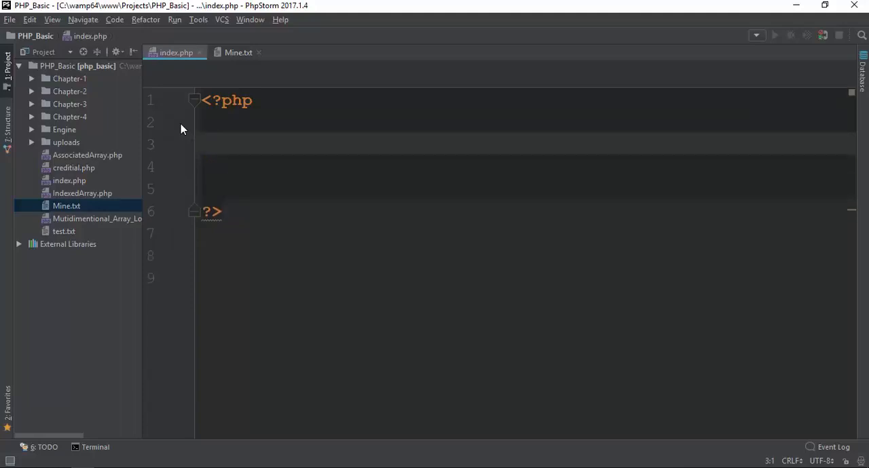
pyautogui.click(238, 52)
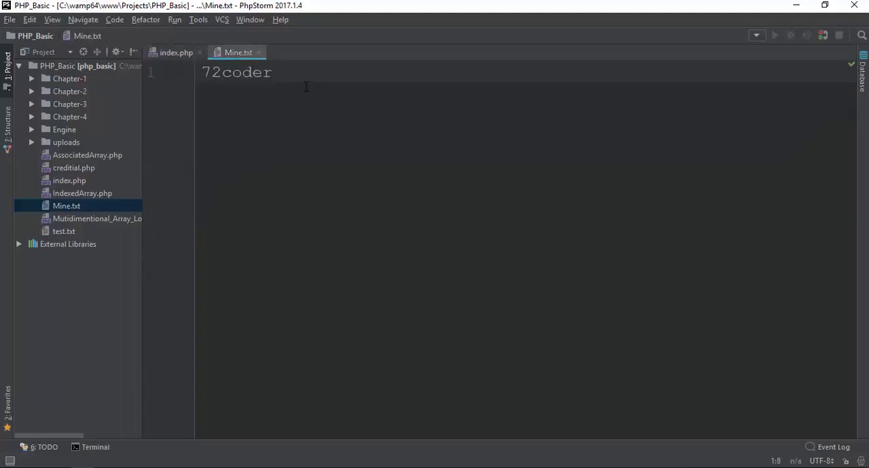
pyautogui.click(176, 52)
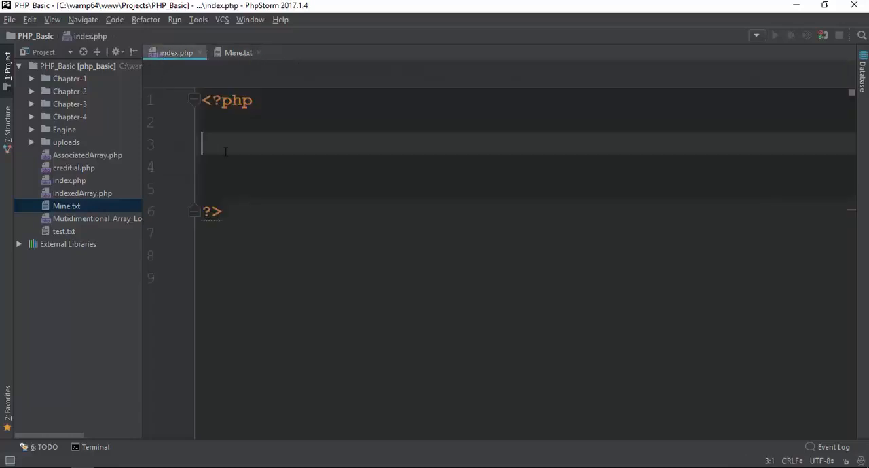
pyautogui.write('$f')
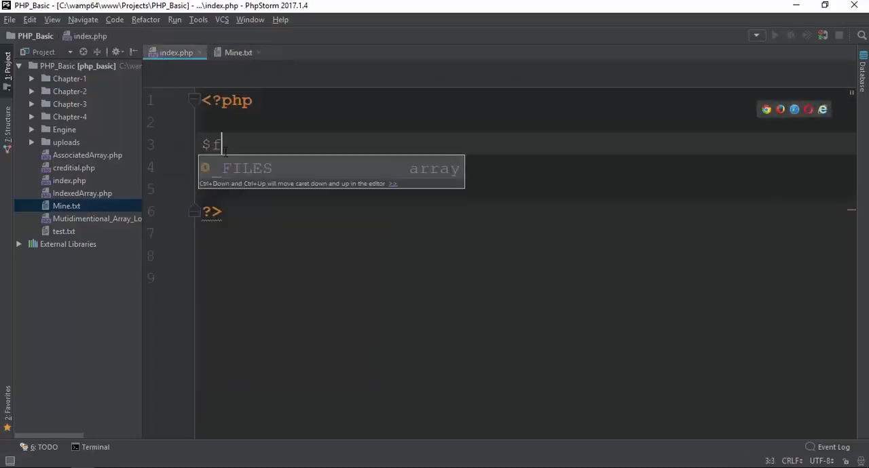
pyautogui.write('ile = ""')
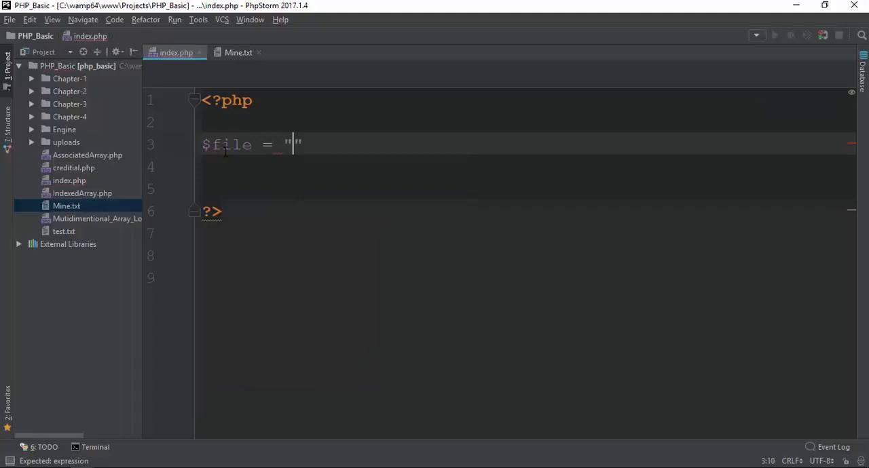
pyautogui.write('Mine.txt')
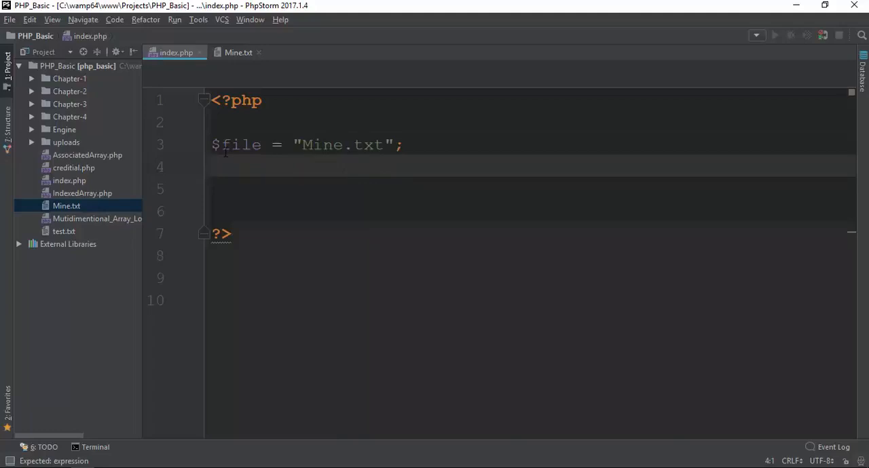
pyautogui.write('fopen ()')
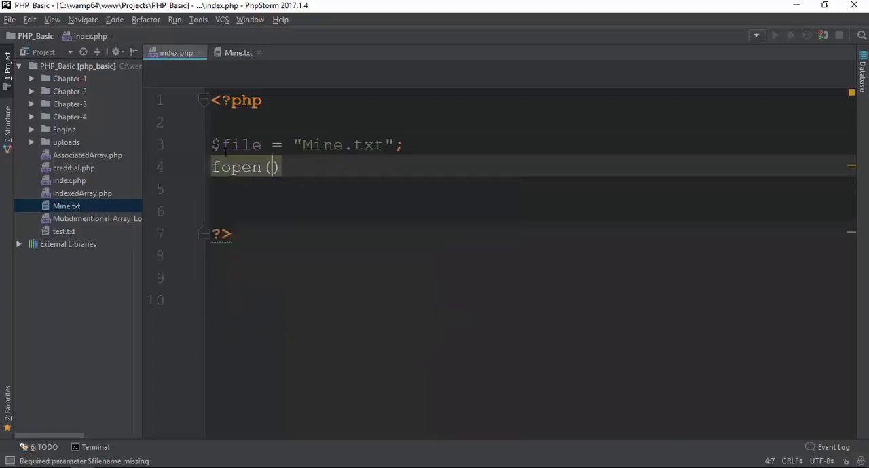
pyautogui.write('$file')
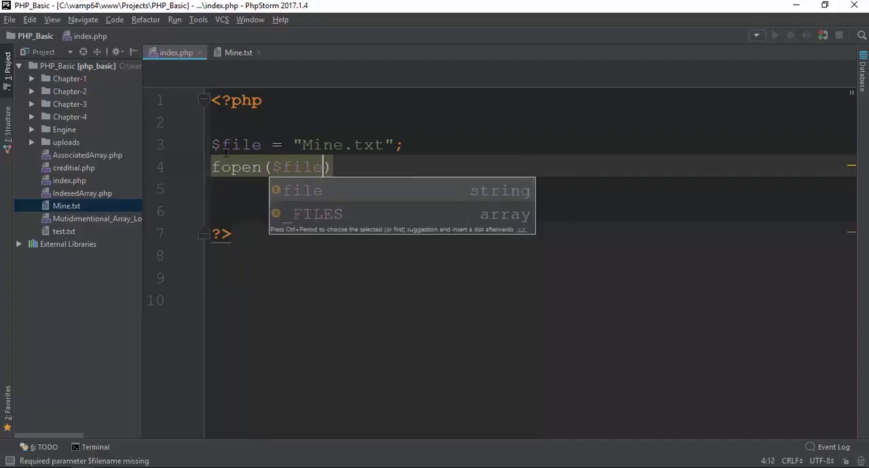
pyautogui.write(',')
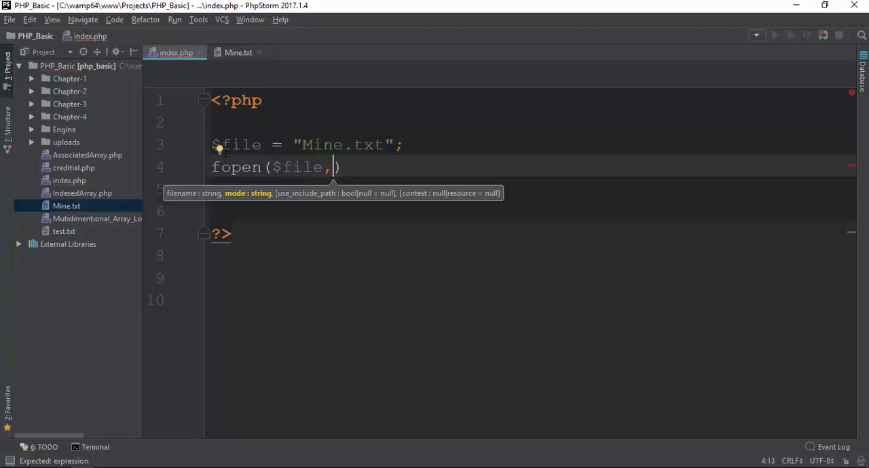
pyautogui.write("'a")
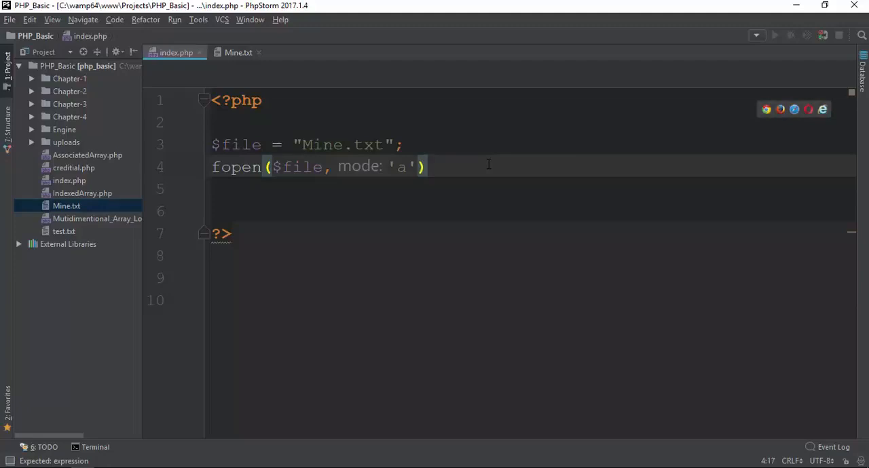
pyautogui.write(';')
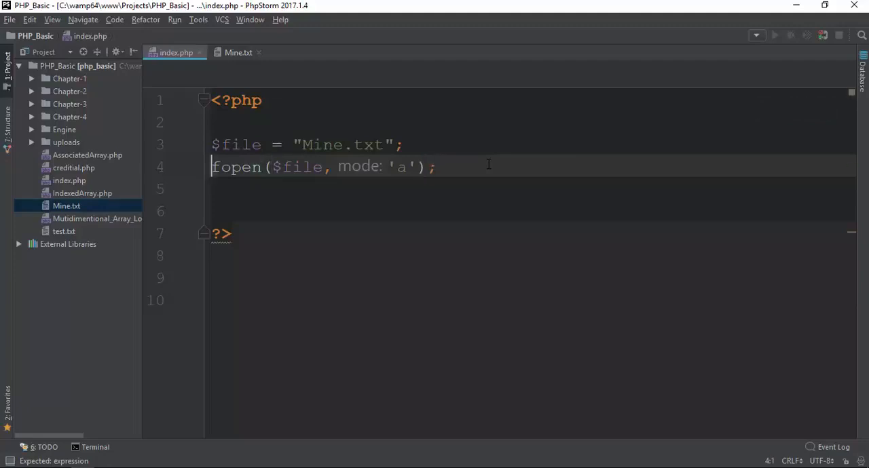
# Step: Assign the handle to $h, add fwrite($h, " Brighter Myanmar"); and begin an fclose call
pyautogui.write('$h =')
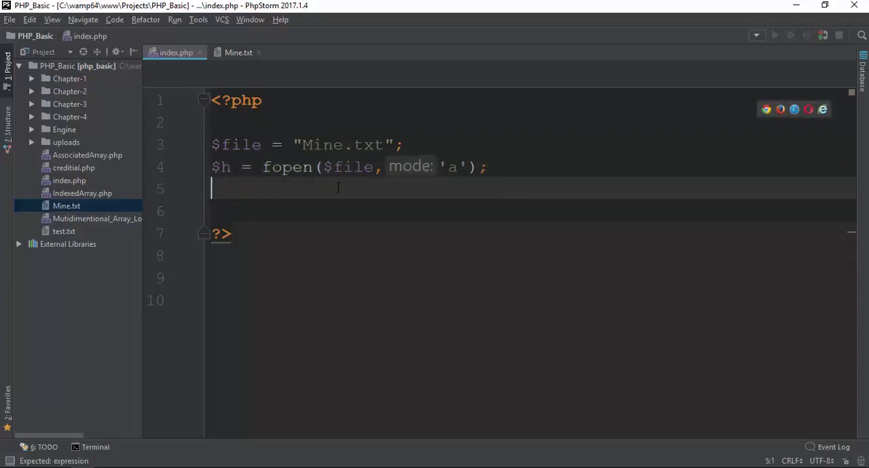
pyautogui.write('f')
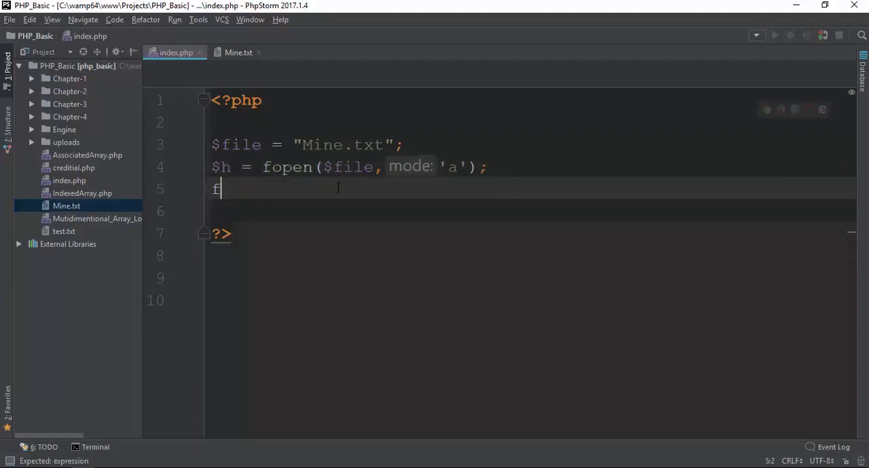
pyautogui.write('ww')
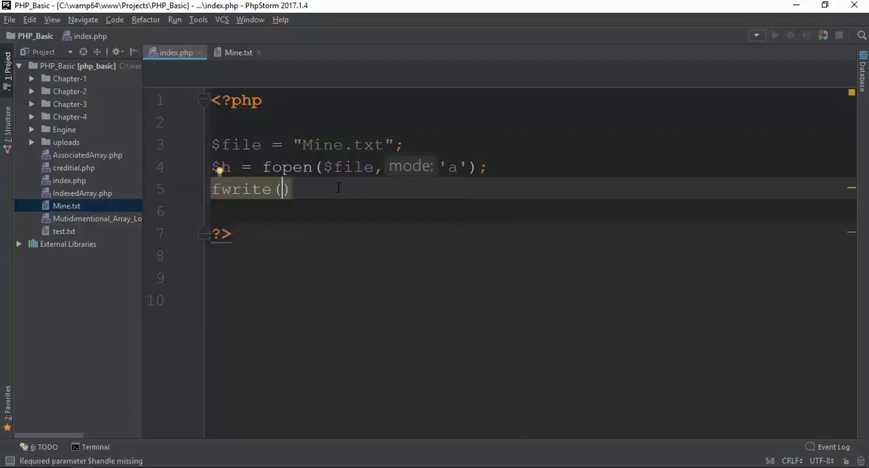
pyautogui.click(282, 189)
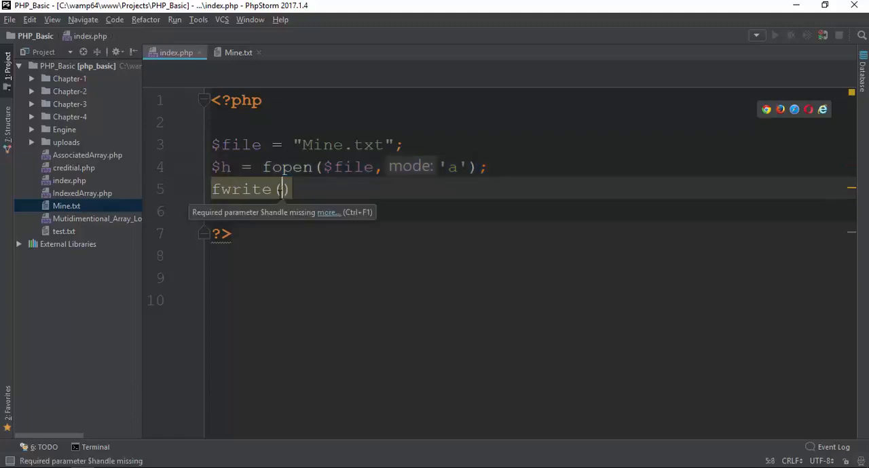
pyautogui.write('$h')
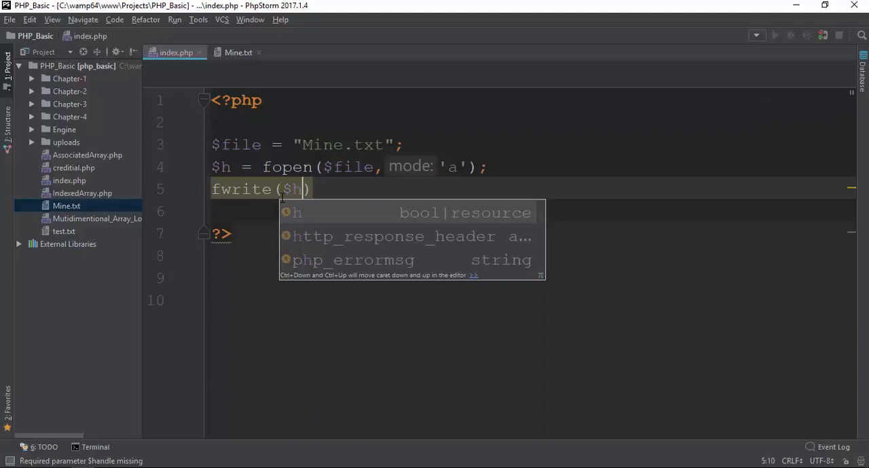
pyautogui.write(',')
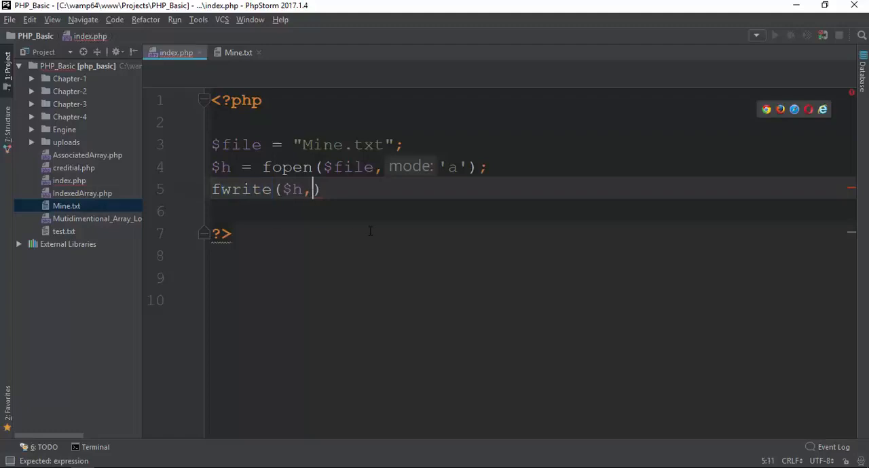
pyautogui.write('"')
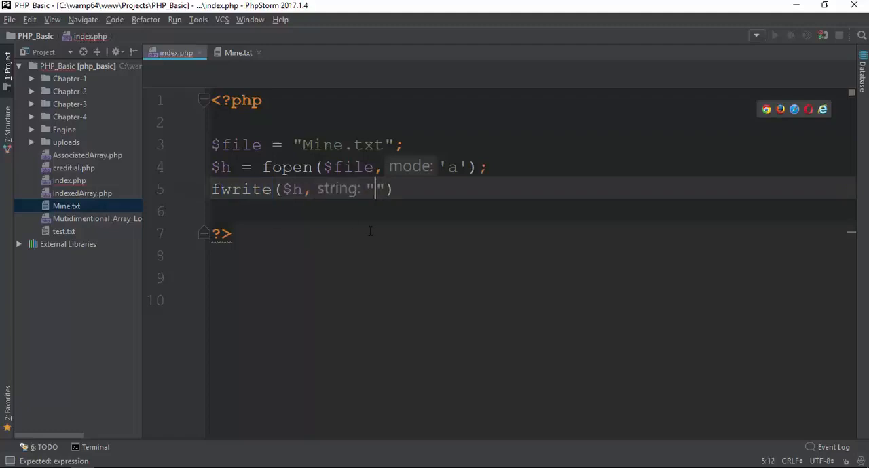
pyautogui.write('Brighte')
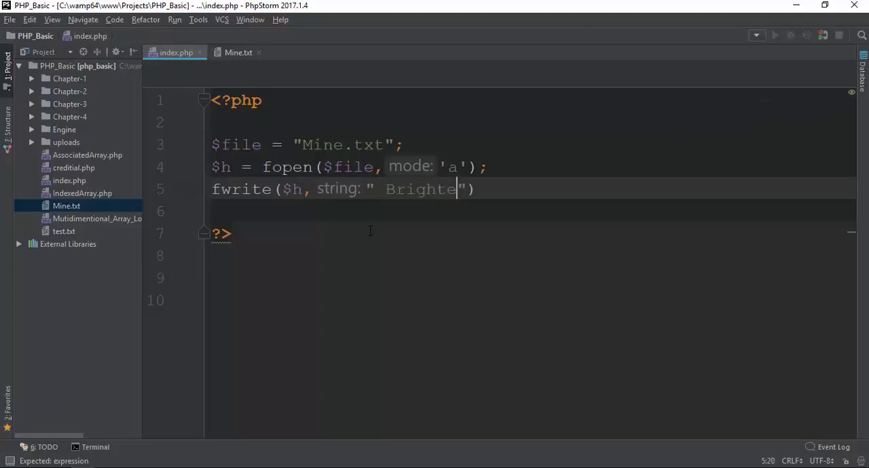
pyautogui.write('Myanmar')
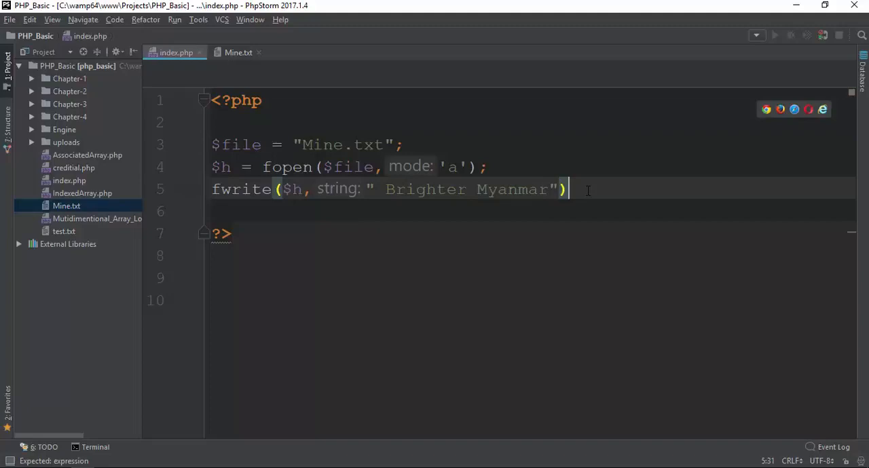
pyautogui.write(';')
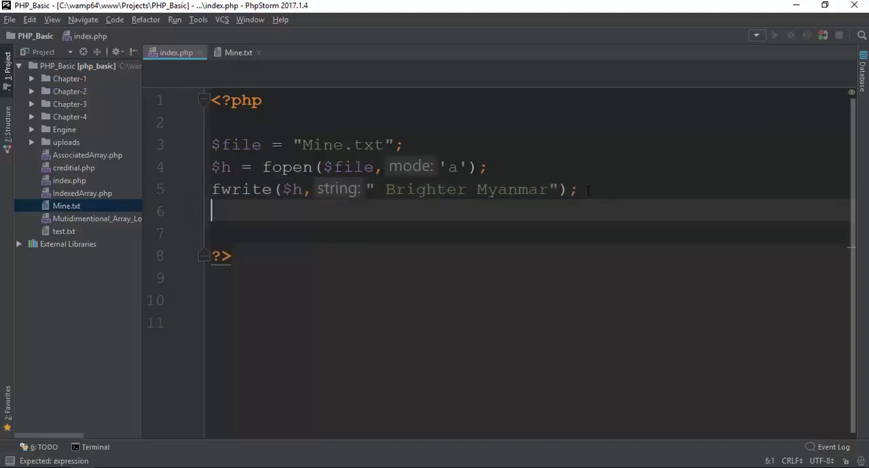
pyautogui.write('fclose(')
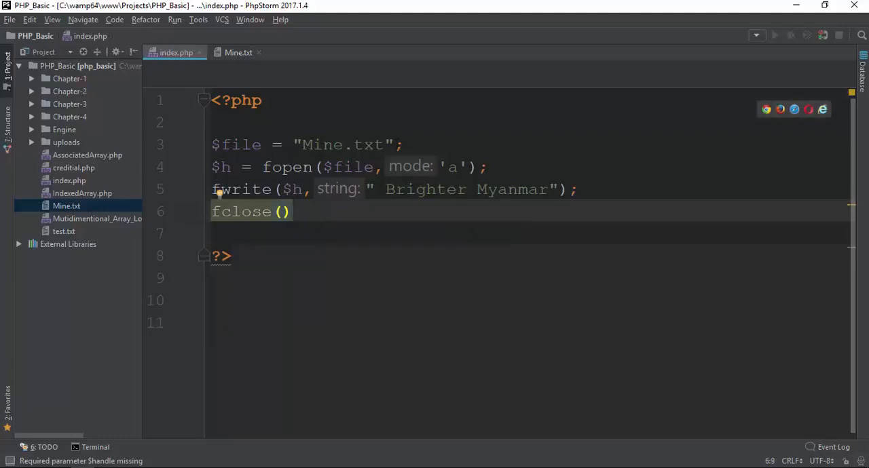
# Step: Complete fclose($h); and confirm Mine.txt reads '72coder Brighter Myanmar'
pyautogui.click(282, 211)
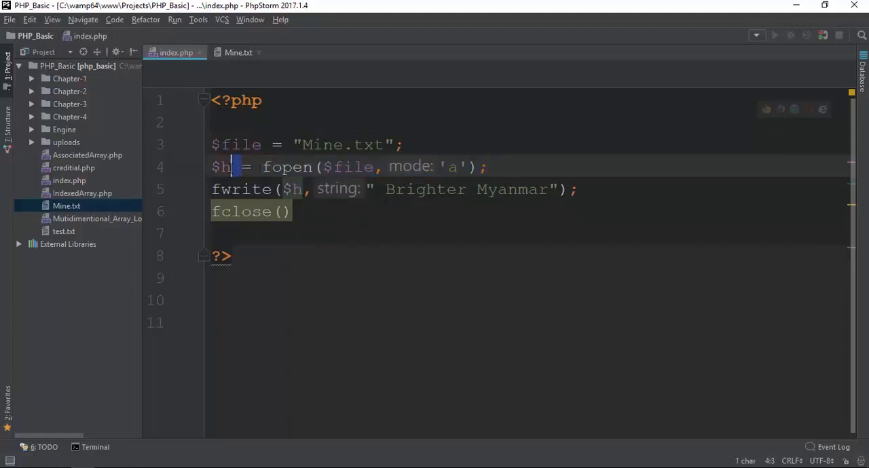
pyautogui.doubleClick(221, 167)
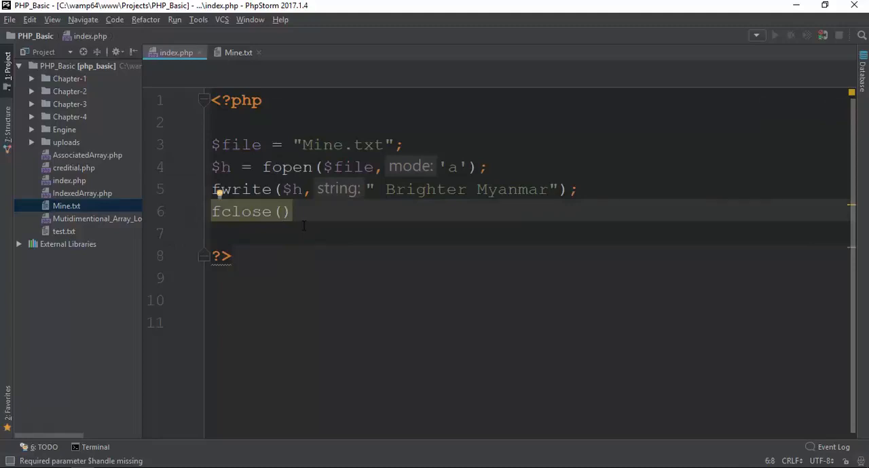
pyautogui.write('$h')
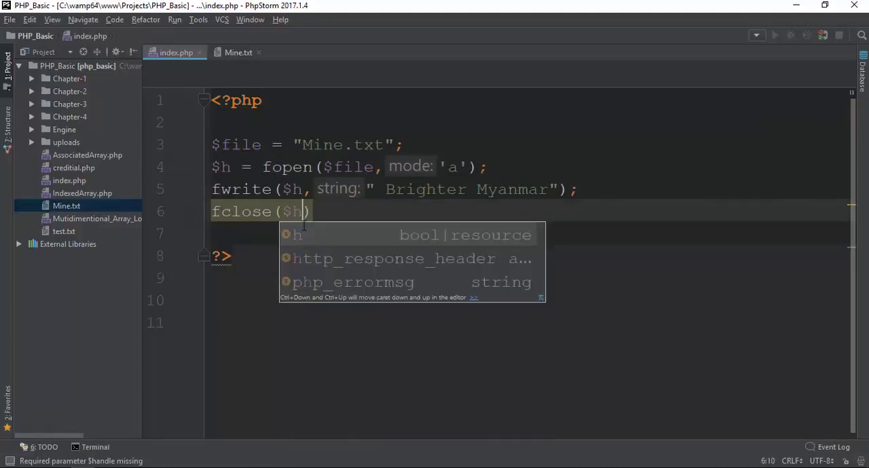
pyautogui.press('Escape')
pyautogui.write(';')
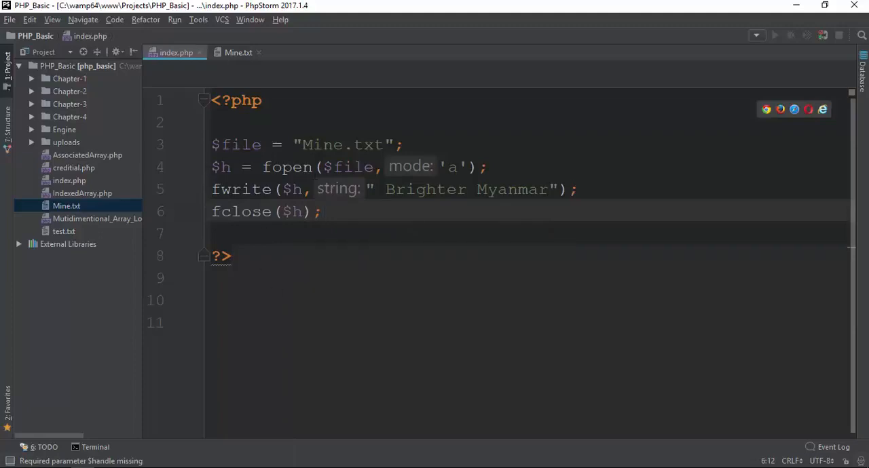
pyautogui.moveTo(212, 167); pyautogui.dragTo(486, 167)
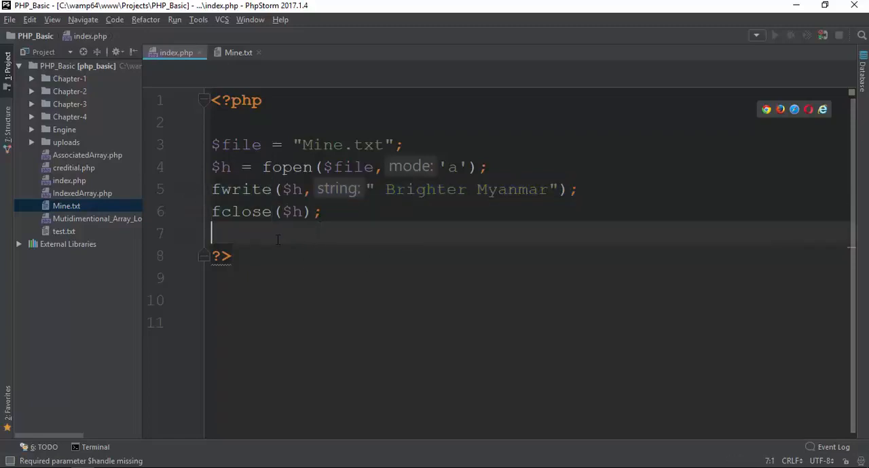
pyautogui.moveTo(139, 465)
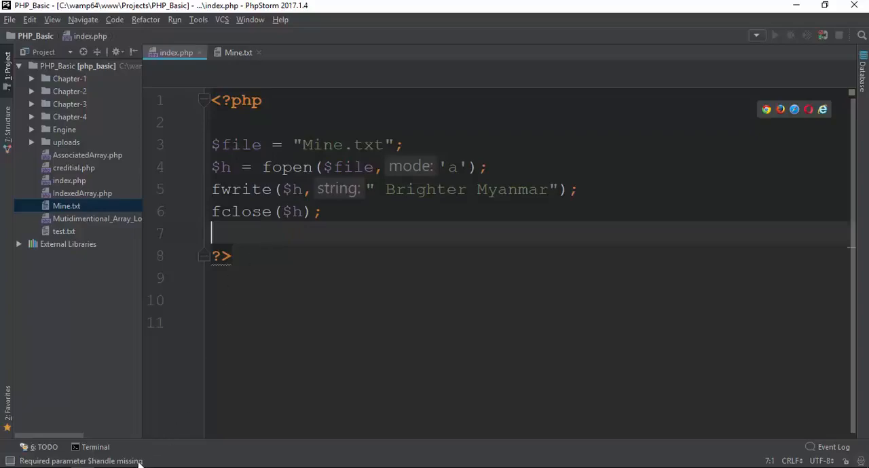
pyautogui.click(238, 53)
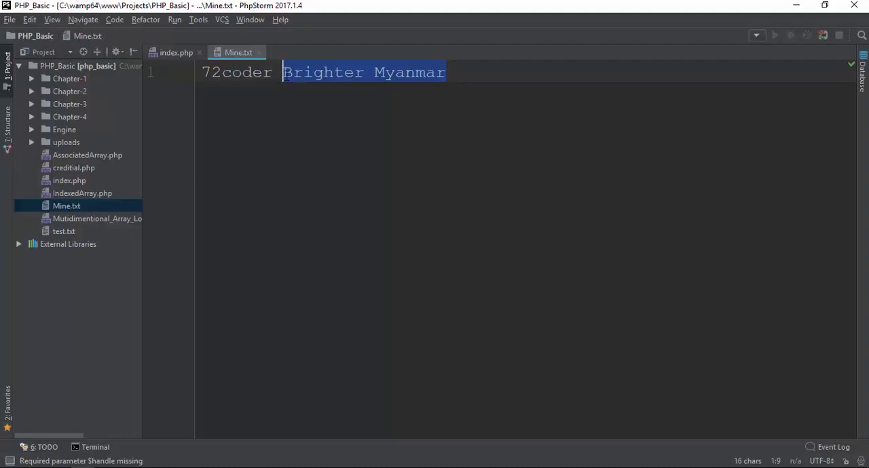
pyautogui.click(176, 52)
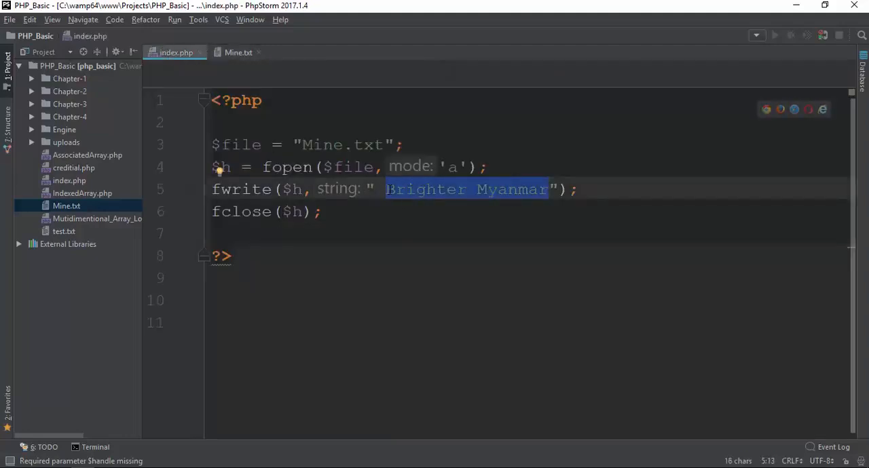
# Step: Change the fwrite string to " . This is special test by waifer." and view Mine.txt
pyautogui.write('THis is spec')
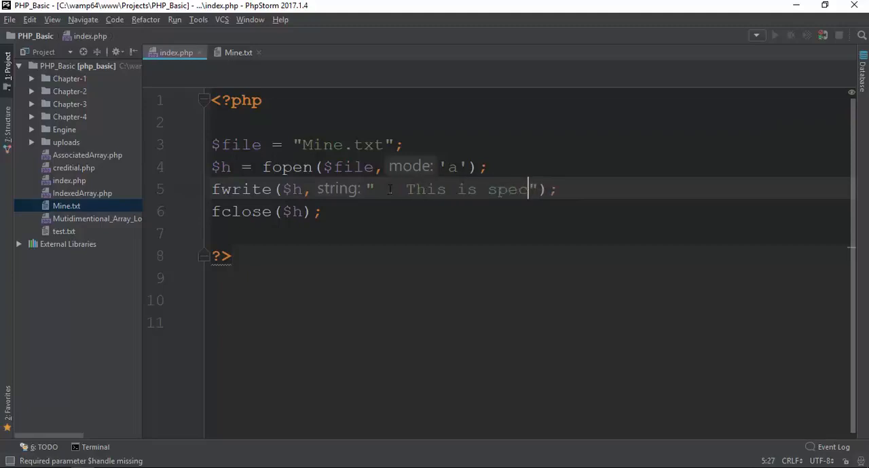
pyautogui.write('ail test by waifer.')
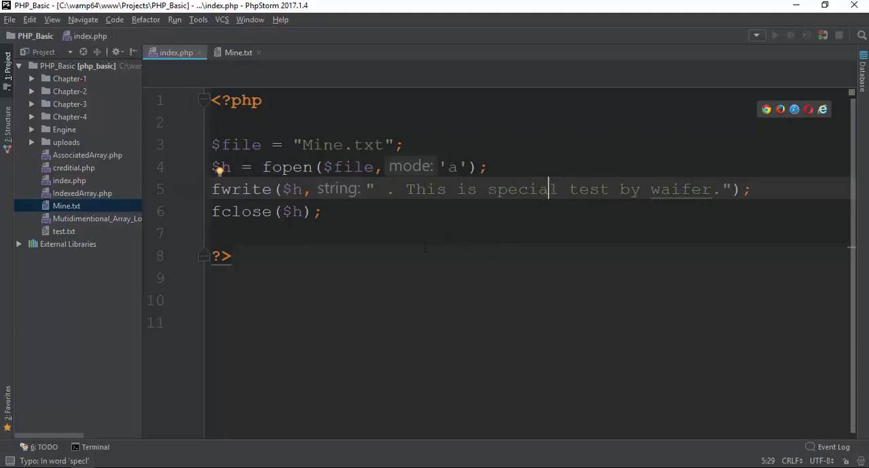
pyautogui.moveTo(256, 82)
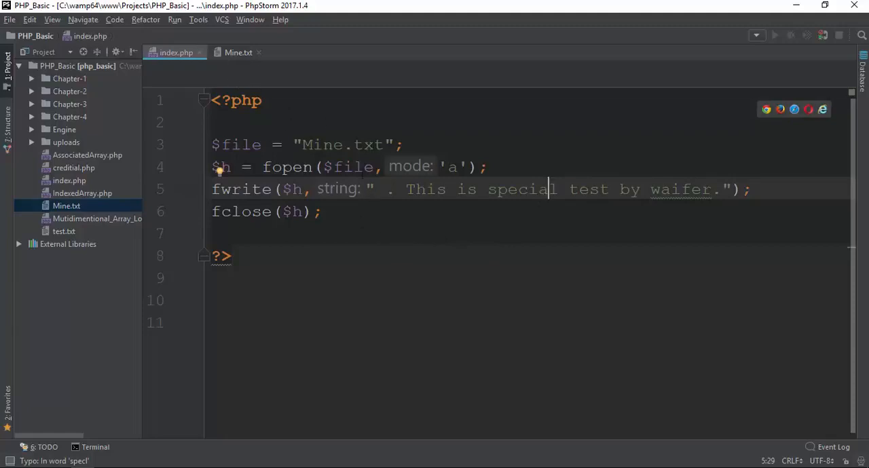
pyautogui.click(204, 167)
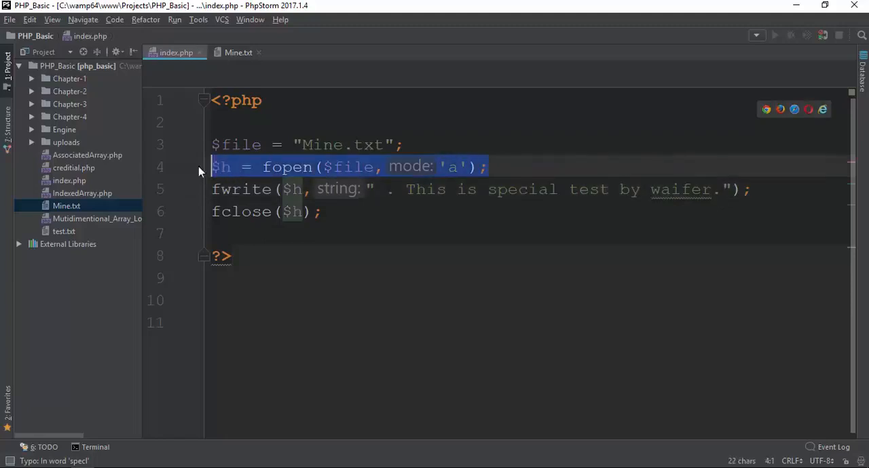
pyautogui.click(321, 212)
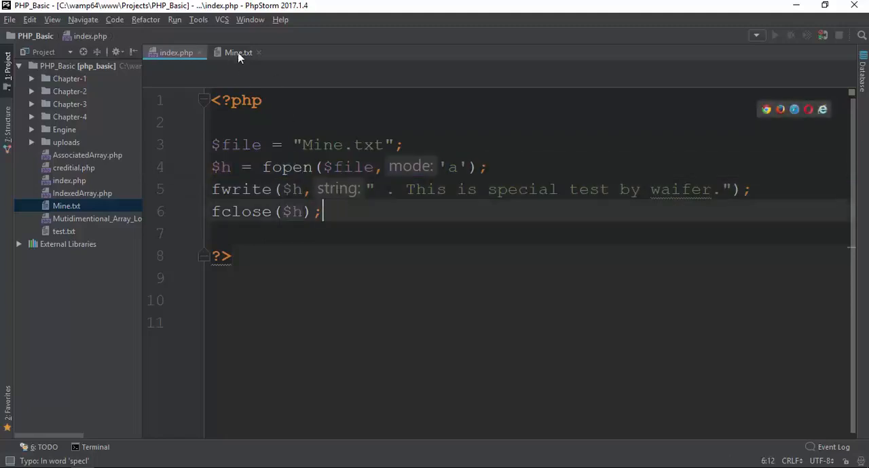
pyautogui.click(238, 52)
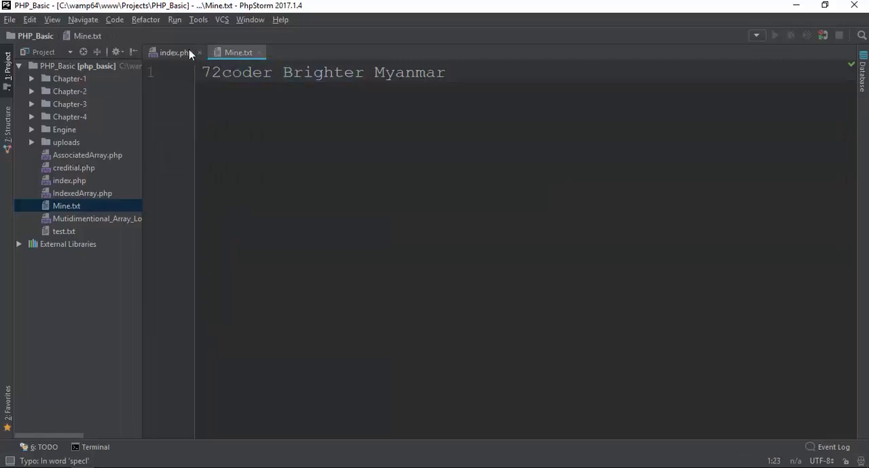
# Step: Rerun index.php and view Mine.txt showing '72coder Brighter Myanmar . This is special test by waifer.'
pyautogui.click(175, 53)
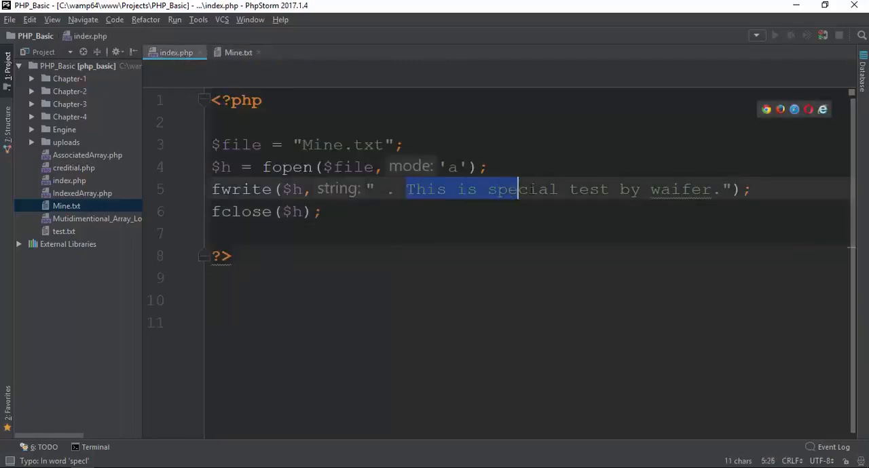
pyautogui.click(231, 256)
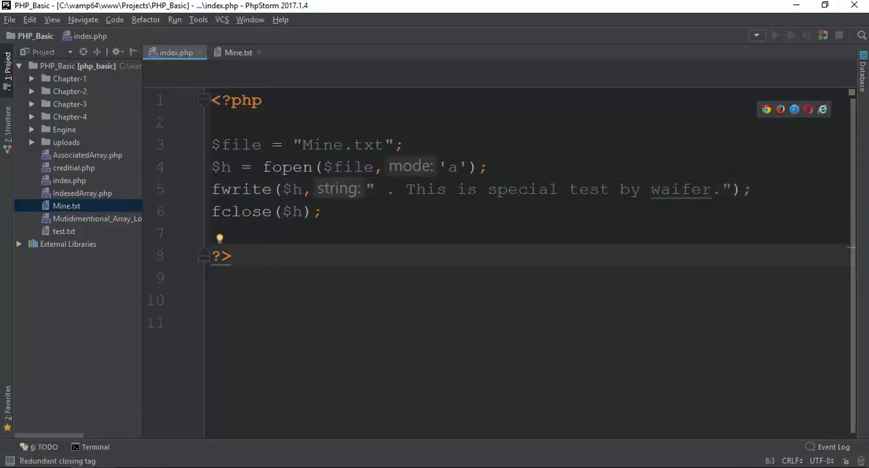
pyautogui.click(238, 53)
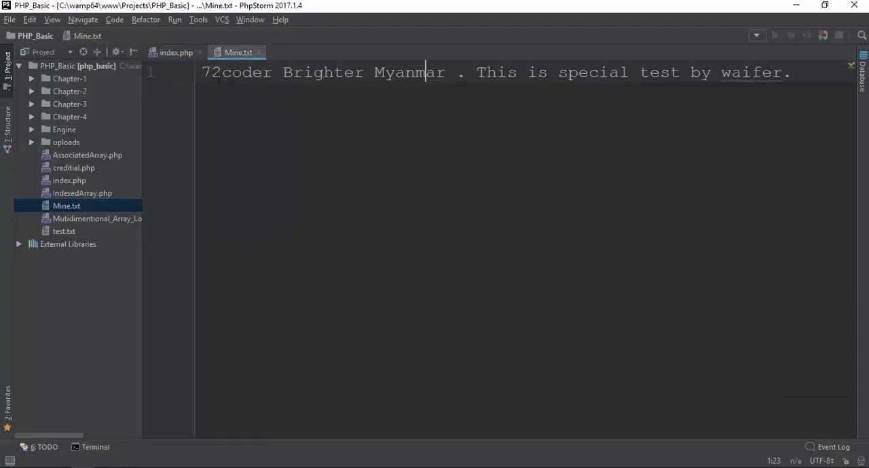
# Step: Highlight '72coder Brighter Myanmar' and the appended sentence in Mine.txt, then return to index.php
pyautogui.moveTo(201, 72); pyautogui.dragTo(438, 73)
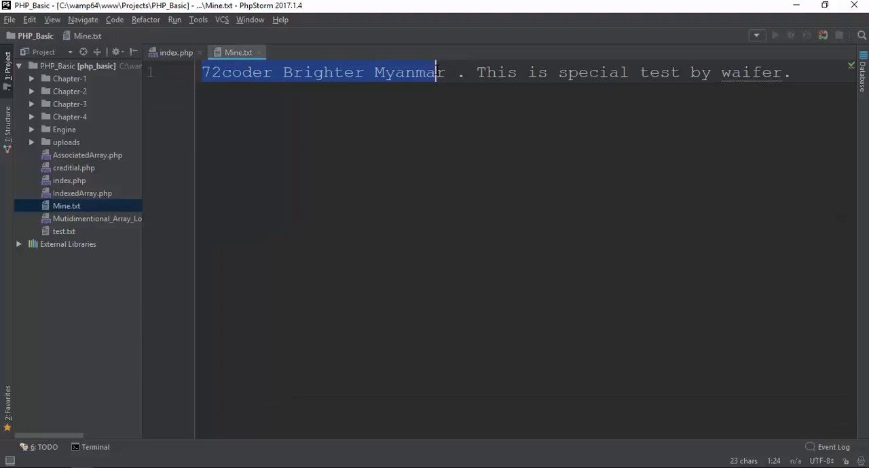
pyautogui.press('shift+right')
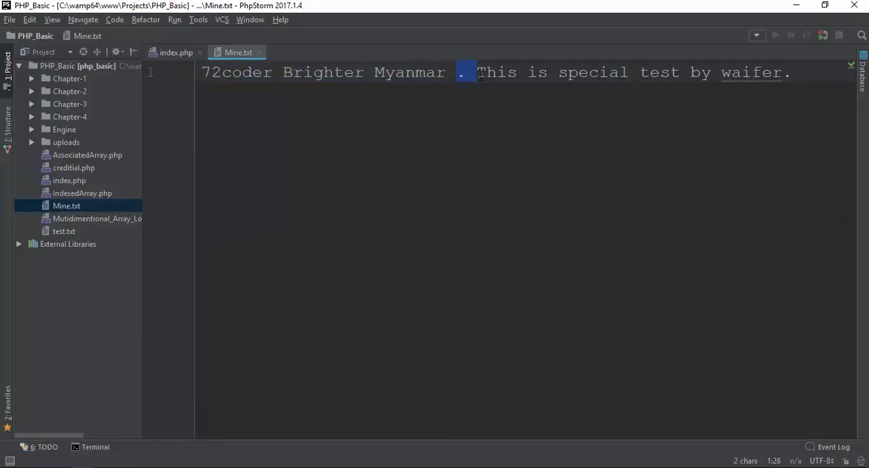
pyautogui.moveTo(475, 72); pyautogui.dragTo(690, 72)
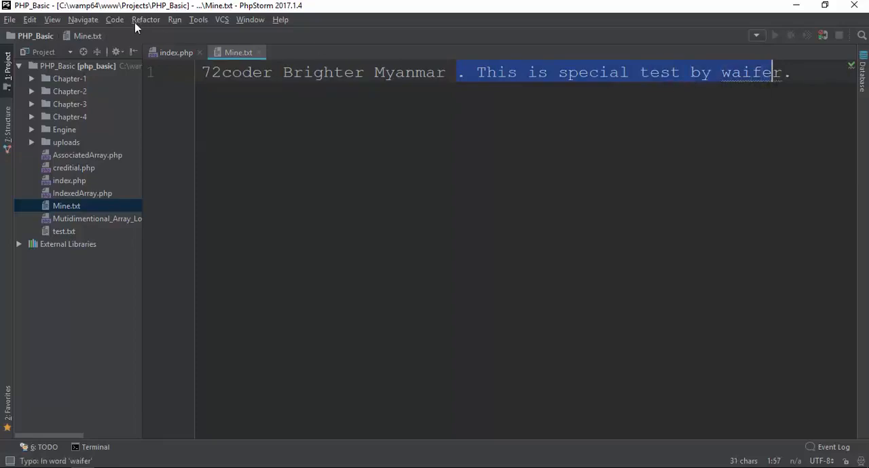
pyautogui.click(175, 52)
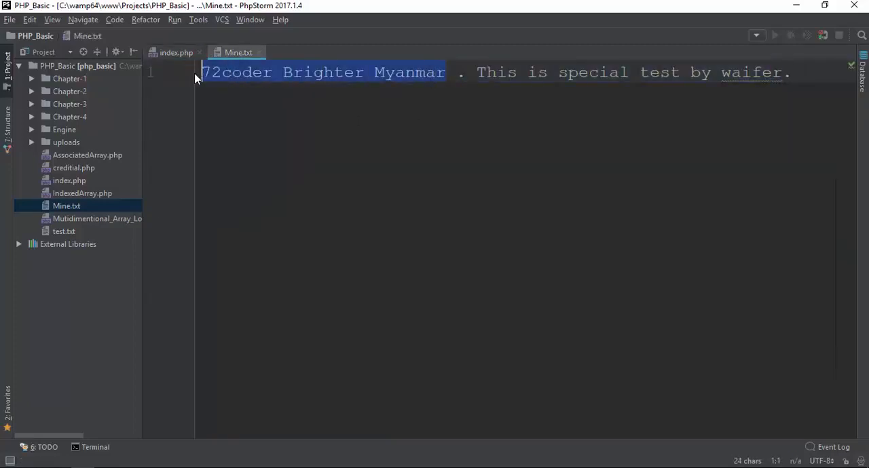
pyautogui.click(332, 72)
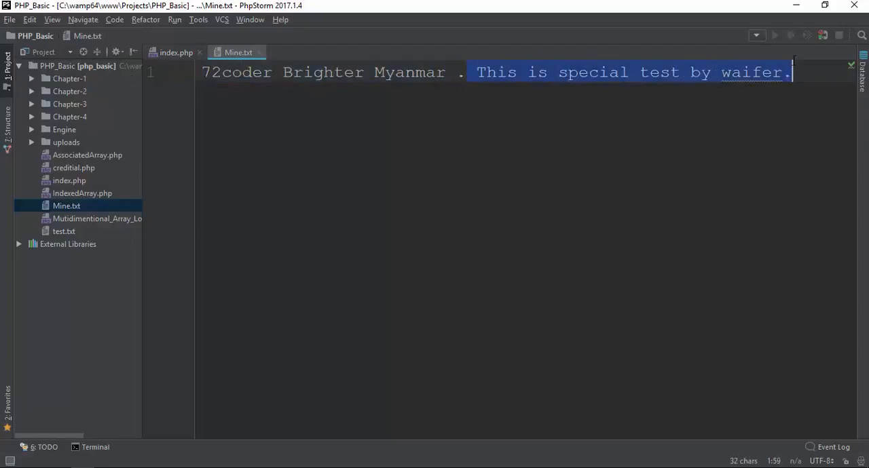
pyautogui.click(176, 52)
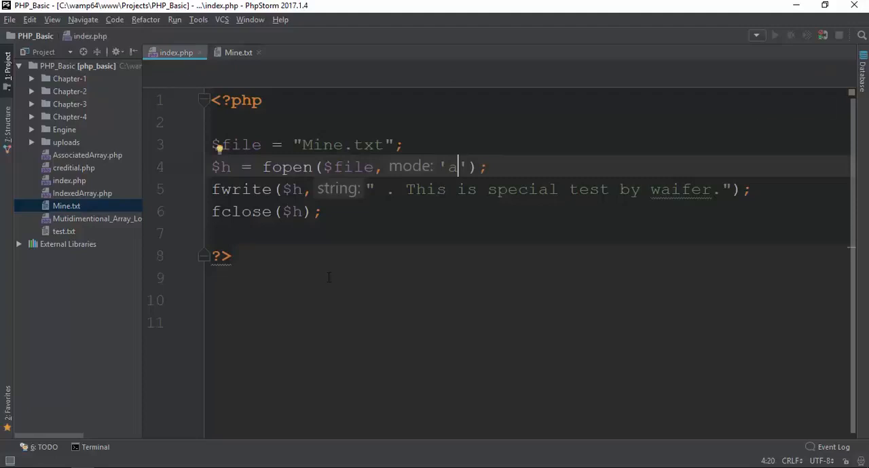